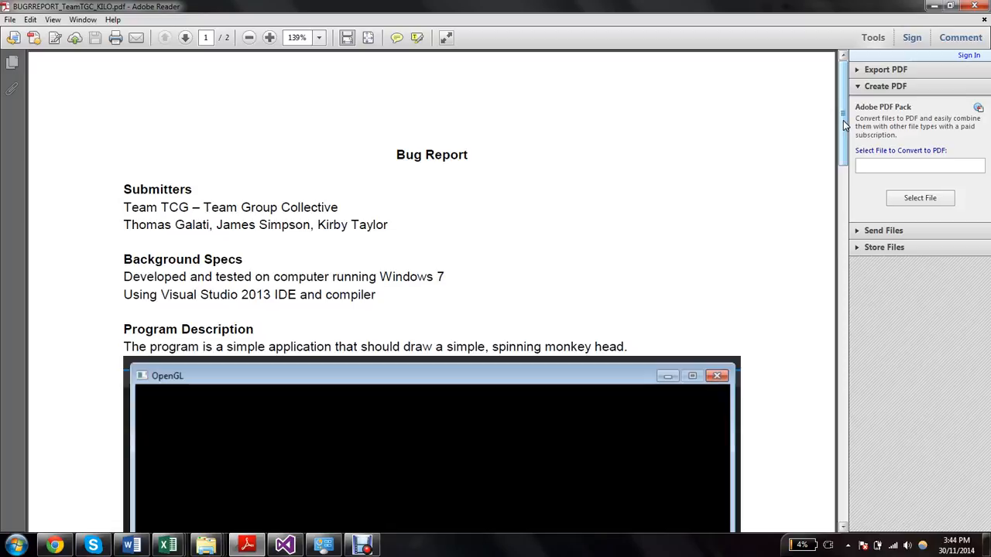
- Scroll the bug report to its Severity section and highlight the sentence about optimizing for speed
scroll(down, 3)
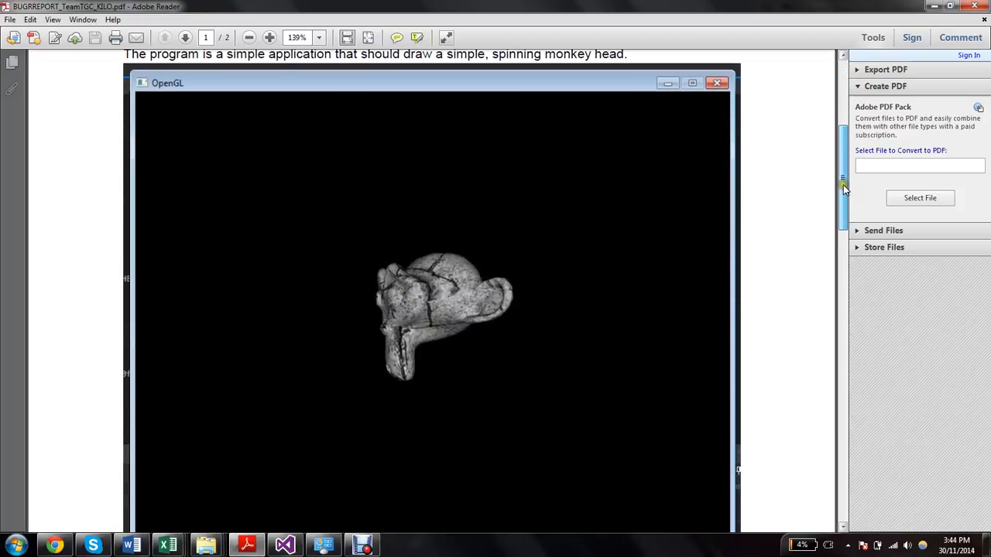
scroll(down, 3)
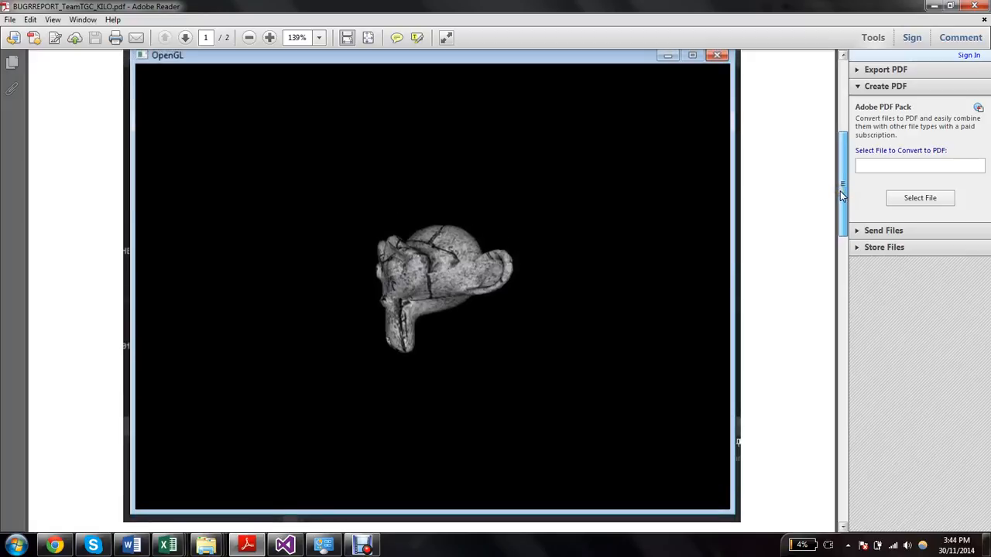
scroll(down, 3)
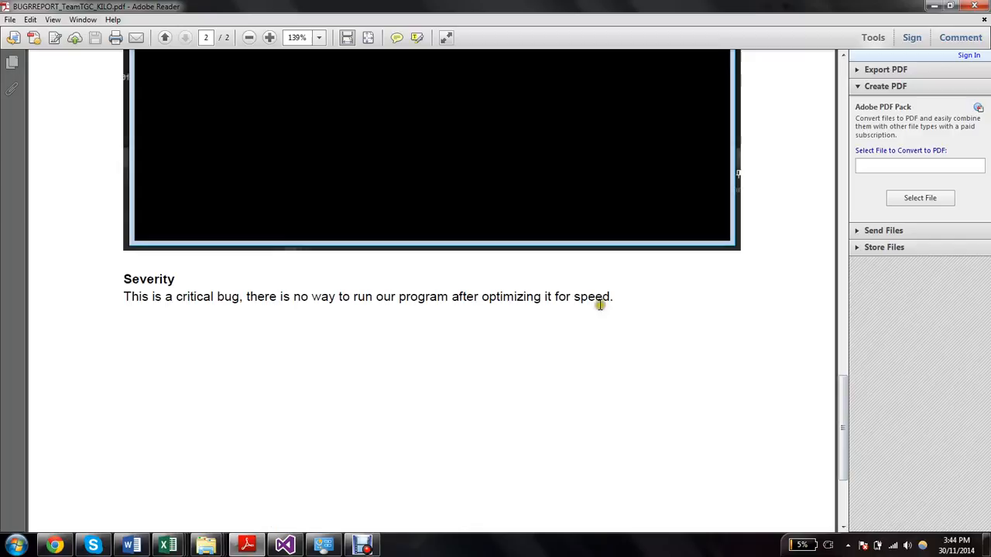
drag(480, 298, 611, 298)
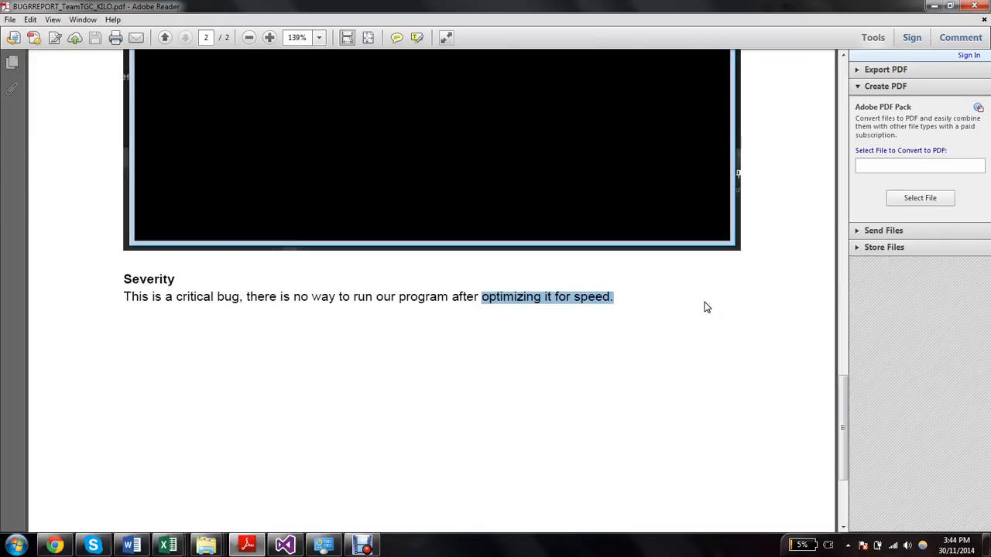
click(487, 297)
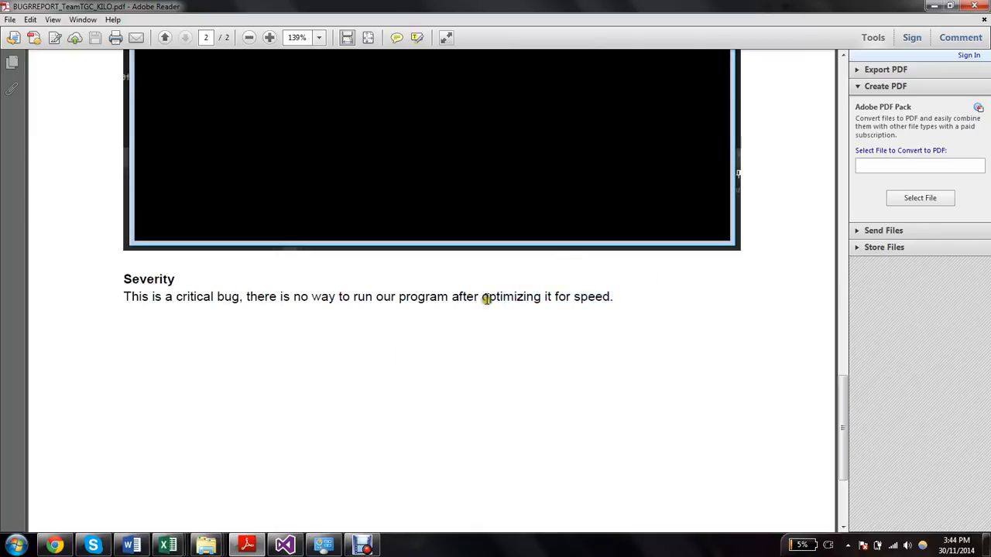
drag(480, 298, 613, 298)
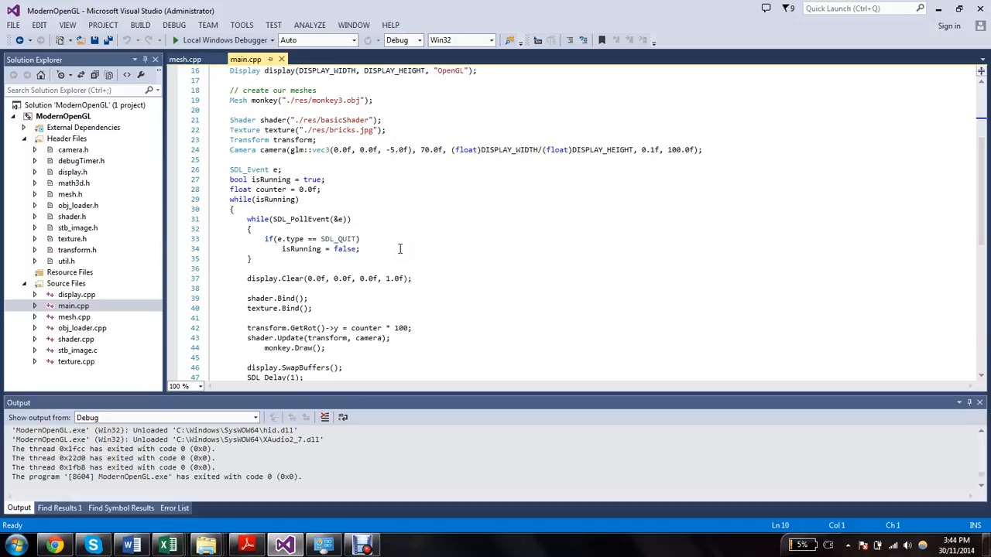
- Review main.cpp's render loop down to monkey.Draw(), then move to mesh.cpp
click(359, 248)
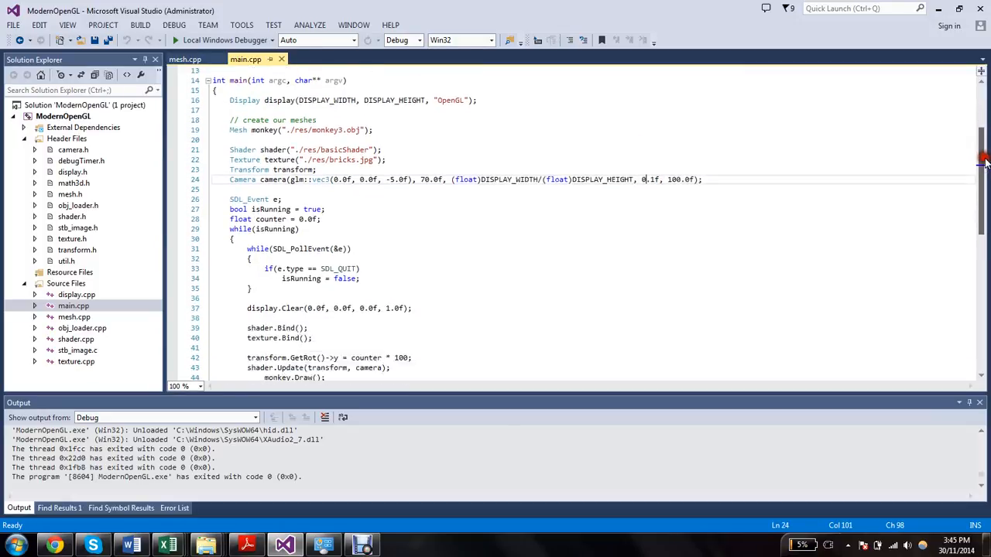
scroll(down, 3)
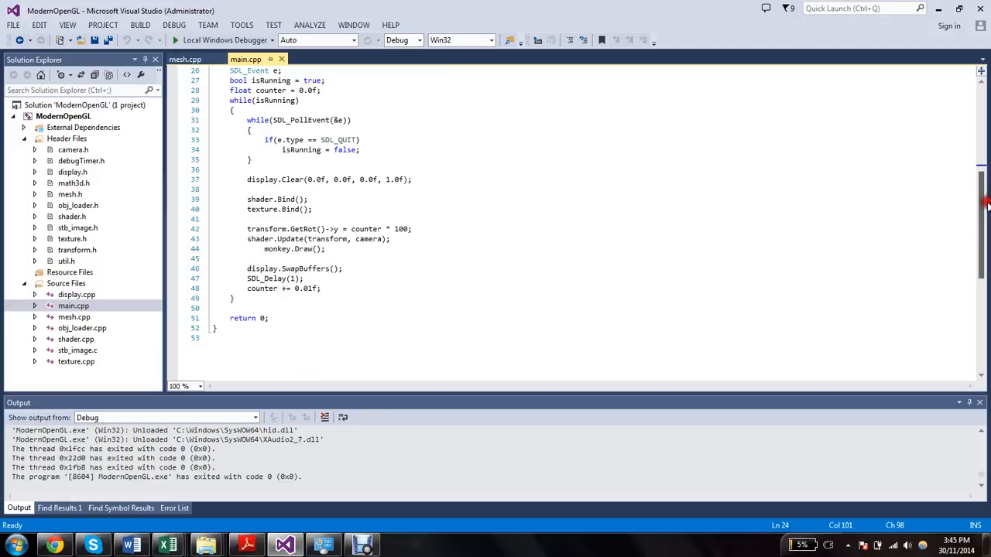
click(341, 248)
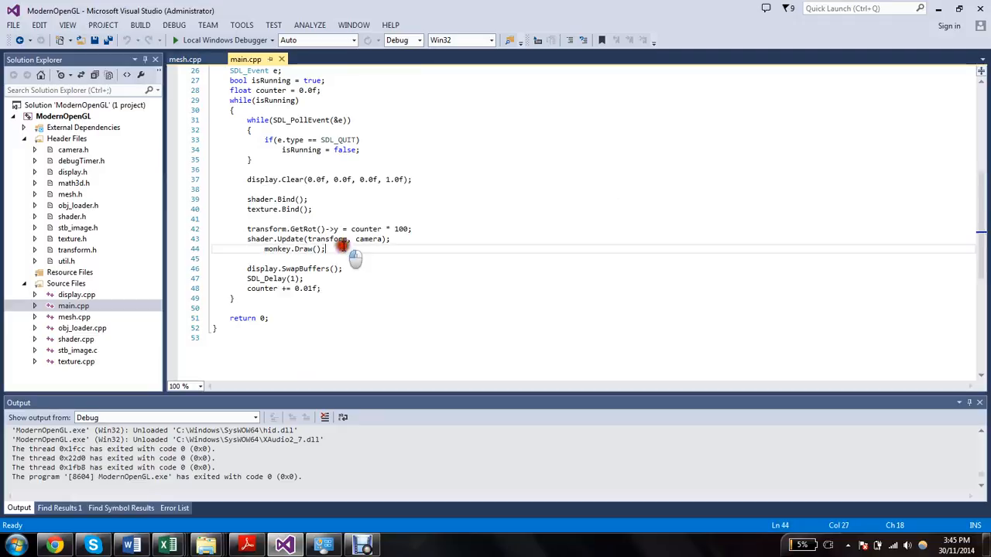
double_click(276, 247)
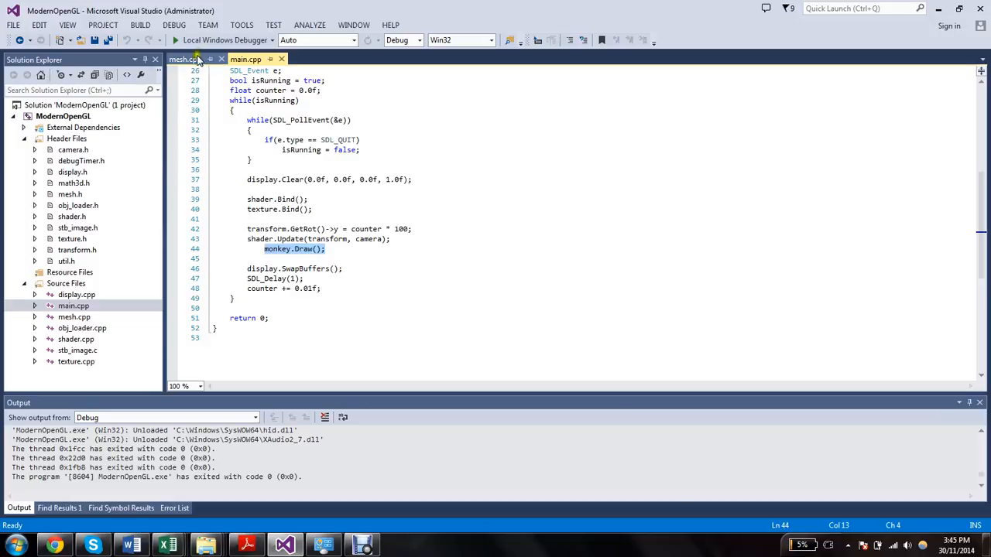
click(184, 58)
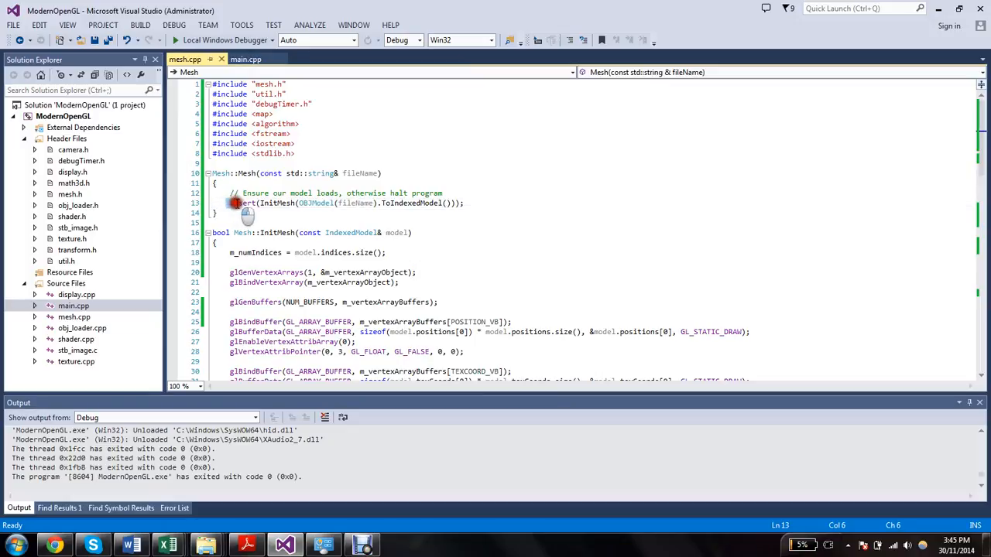
- Select the assert in the Mesh constructor before running the Debug build
double_click(235, 203)
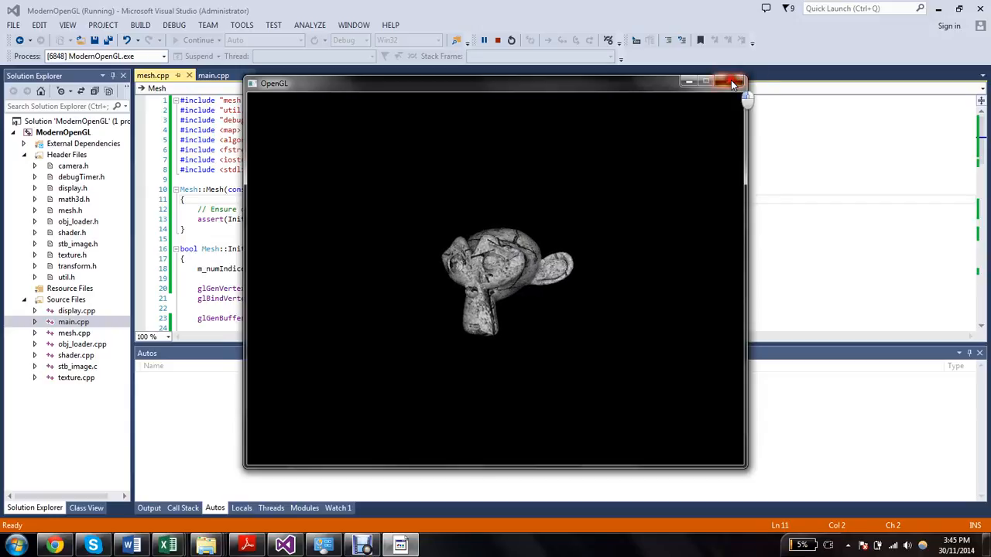
- Close the Debug run and switch the solution configuration to Release for testing
click(732, 83)
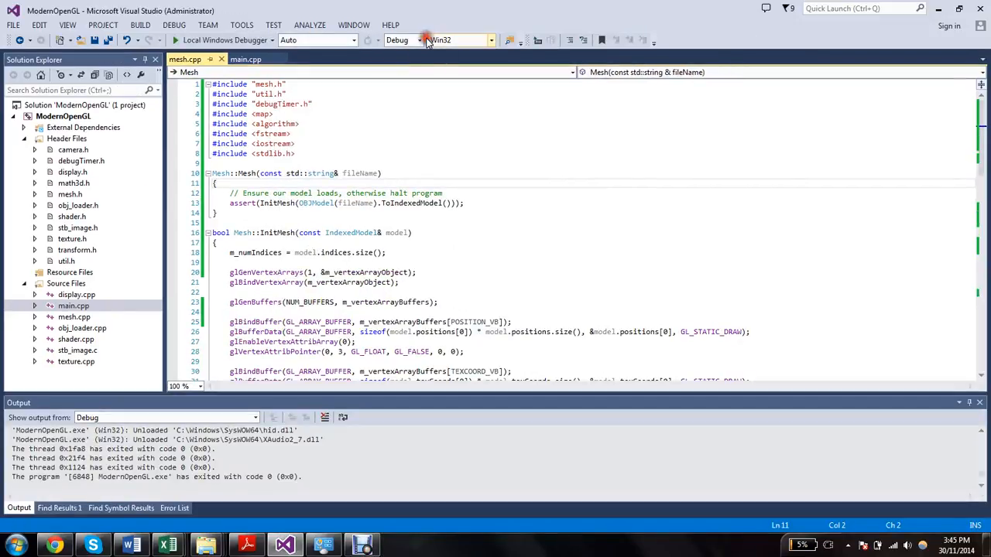
click(409, 40)
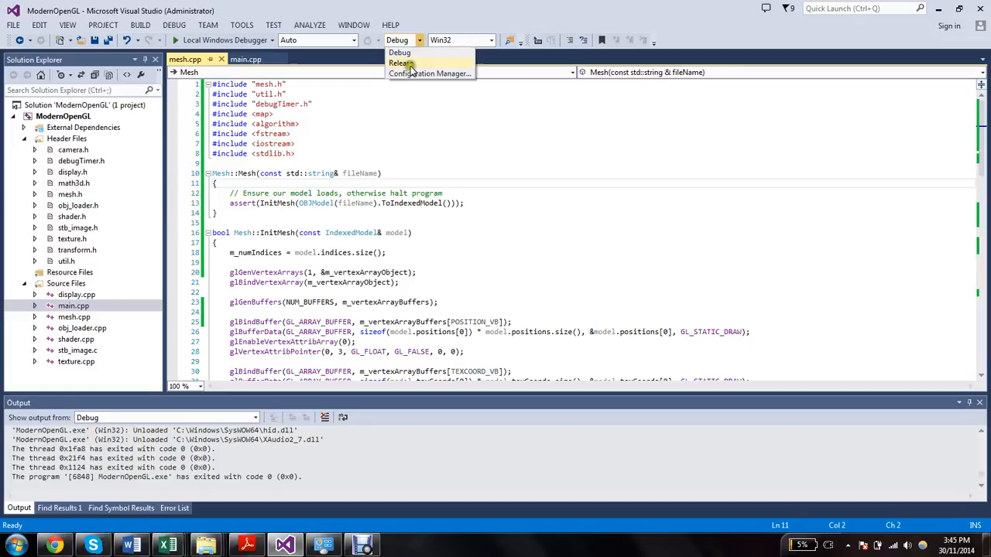
click(401, 62)
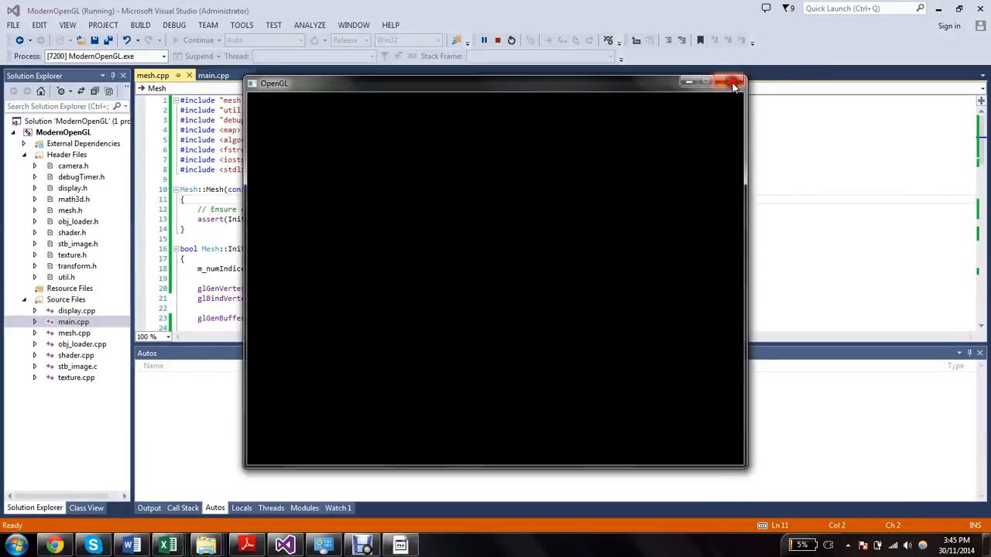
- Close the blank Release window and set the configuration back to Debug
click(731, 84)
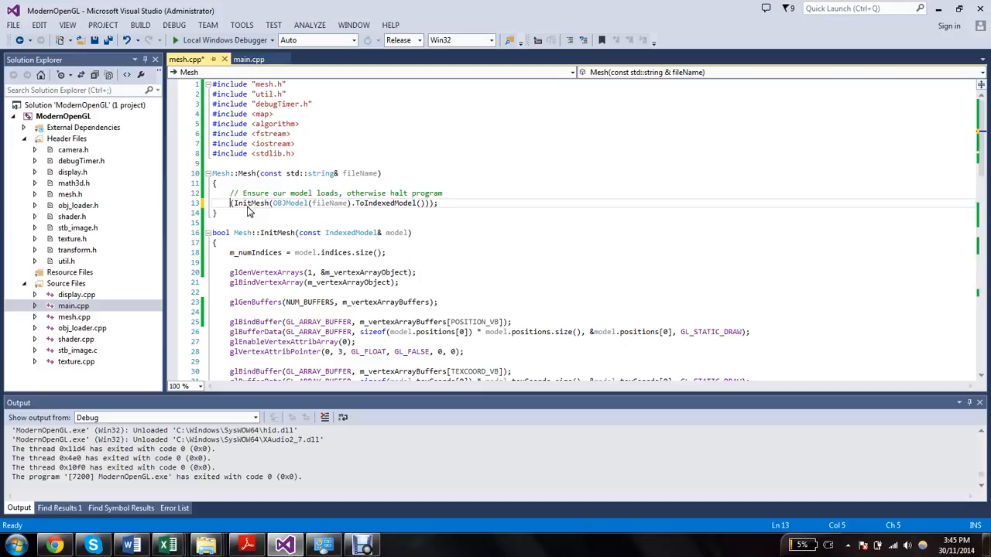
click(418, 41)
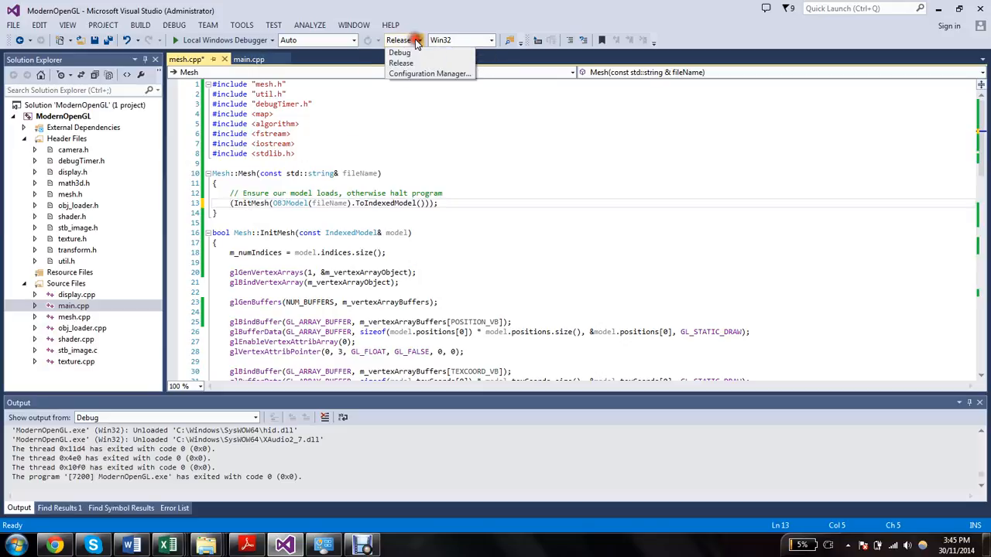
click(399, 53)
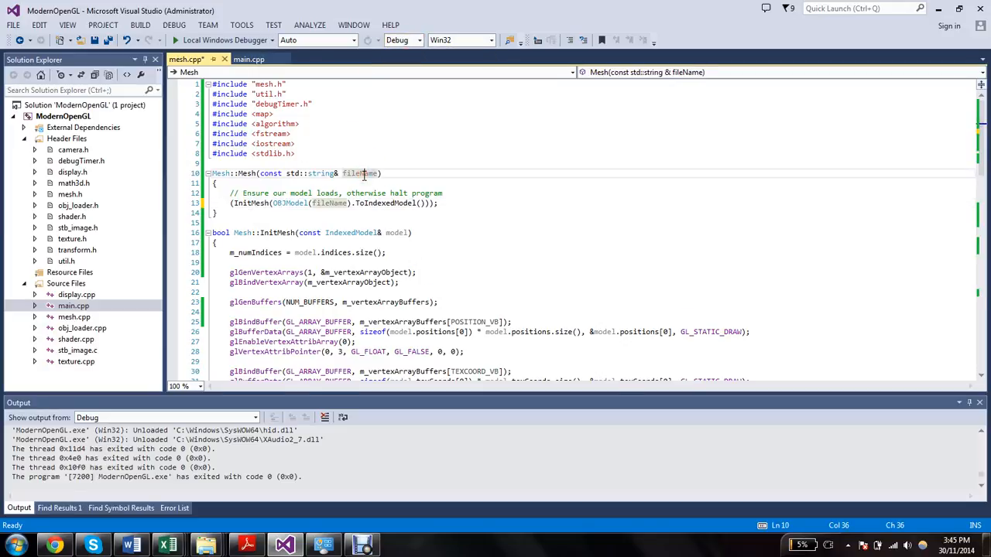